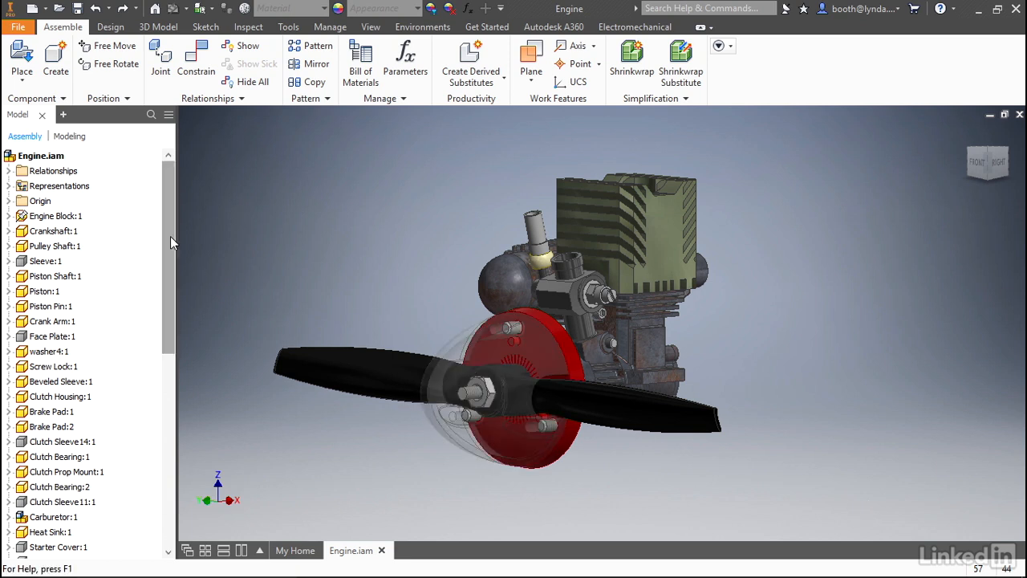
- Zoom in on the engine's back cover plate with its four screws
scroll(down, 3)
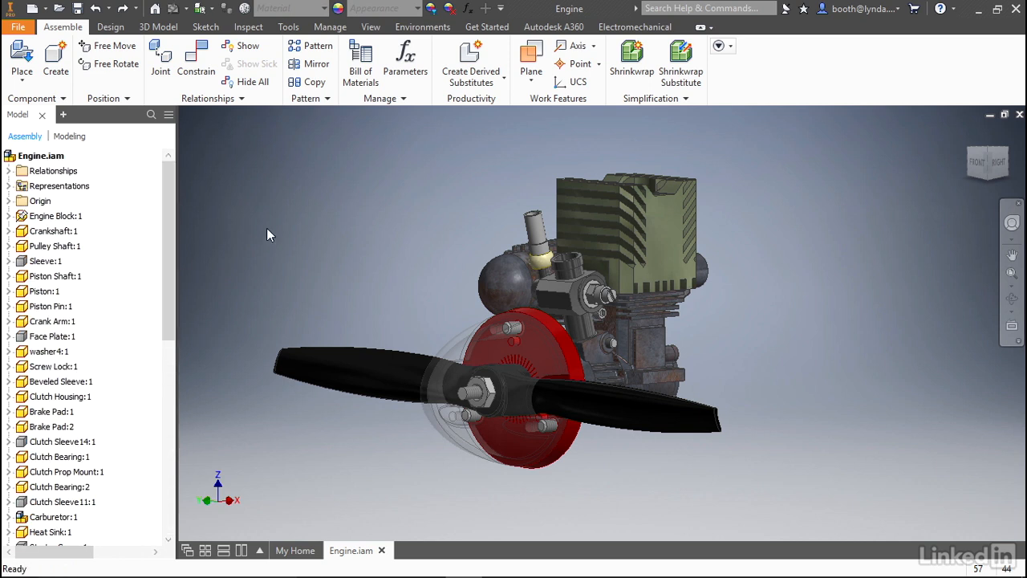
mouse_move(343, 266)
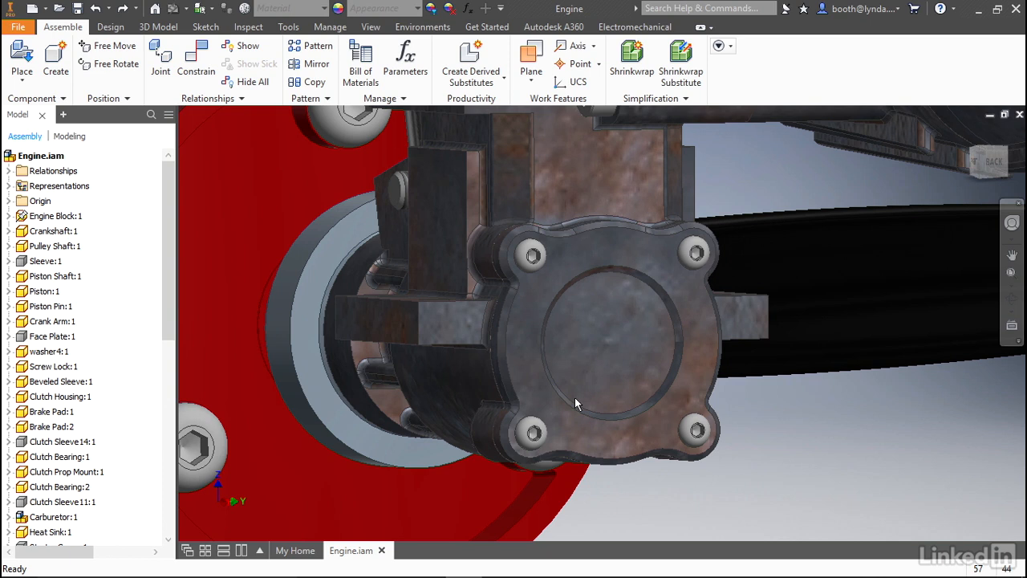
mouse_move(827, 477)
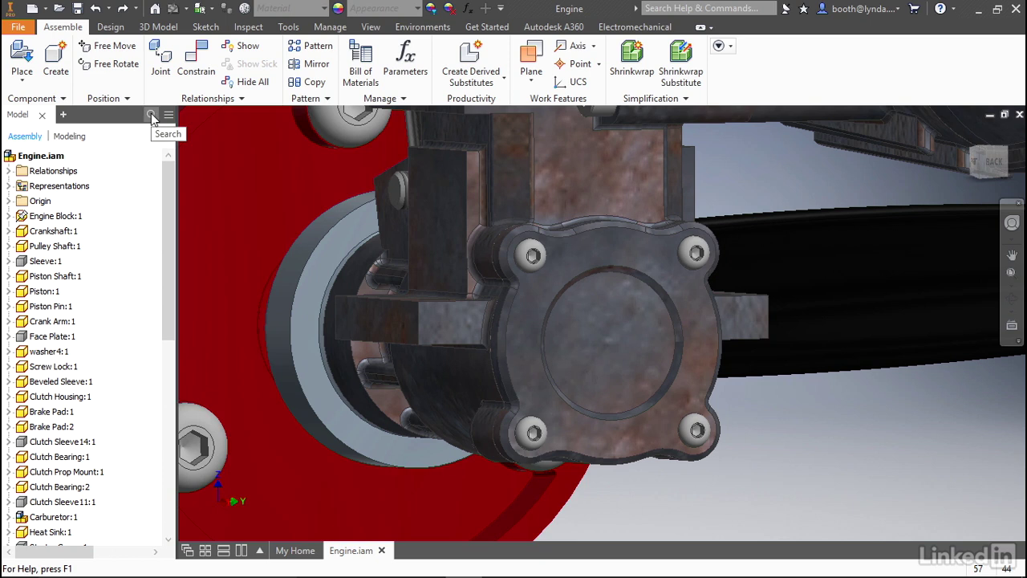
- Search the Model browser for 'hex' to list only hex-named components
click(152, 115)
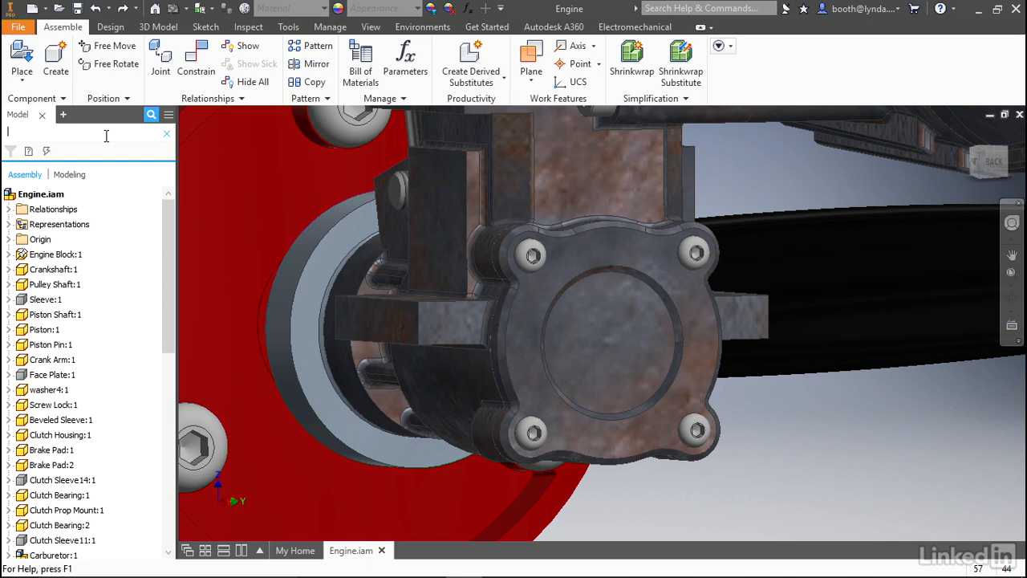
text(hex)
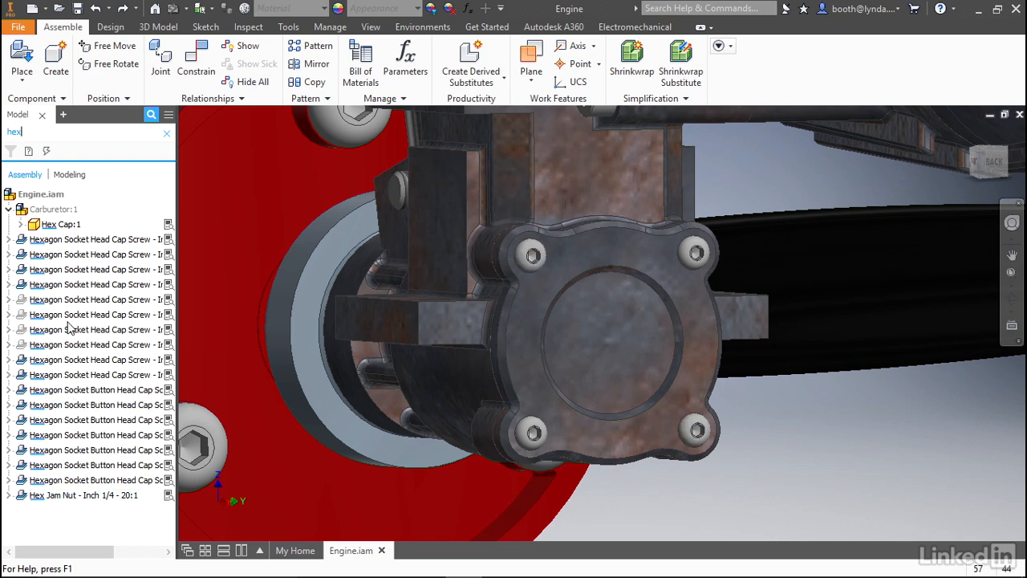
- Select the four Hexagon Socket Button Head Cap Screw entries for the back cover
click(93, 434)
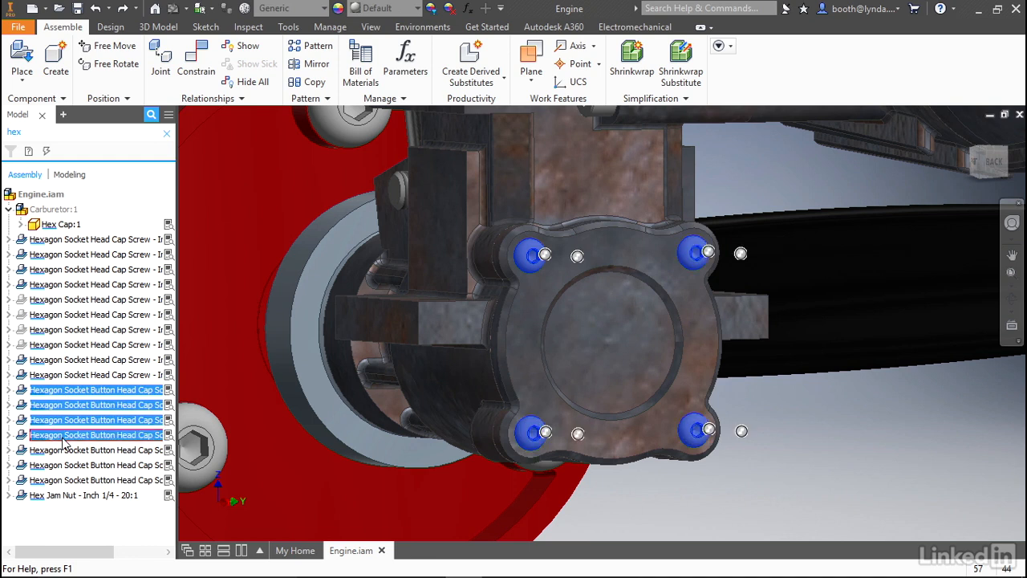
- Turn off Visibility for the four selected cover screws
right_click(96, 434)
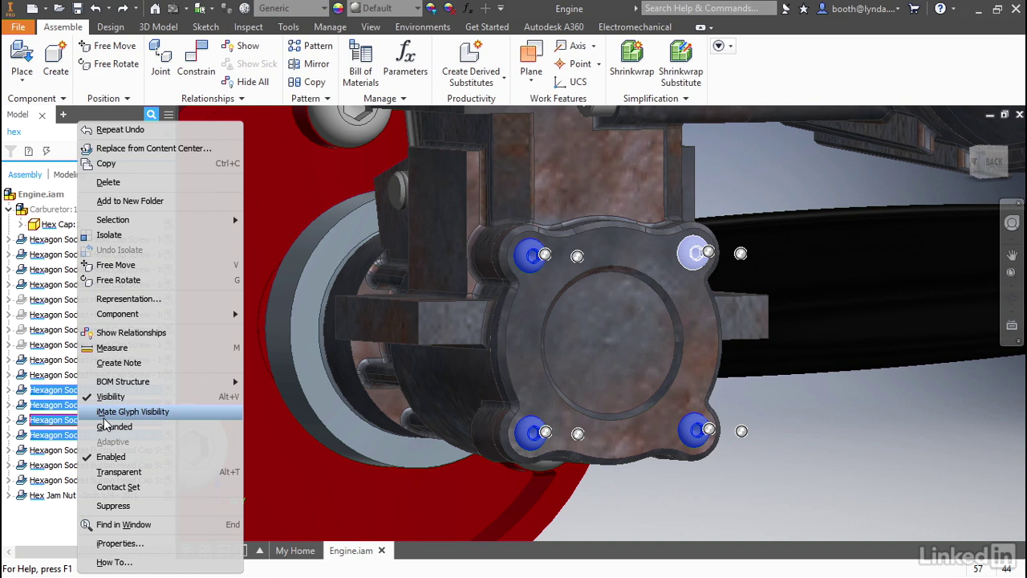
mouse_move(111, 396)
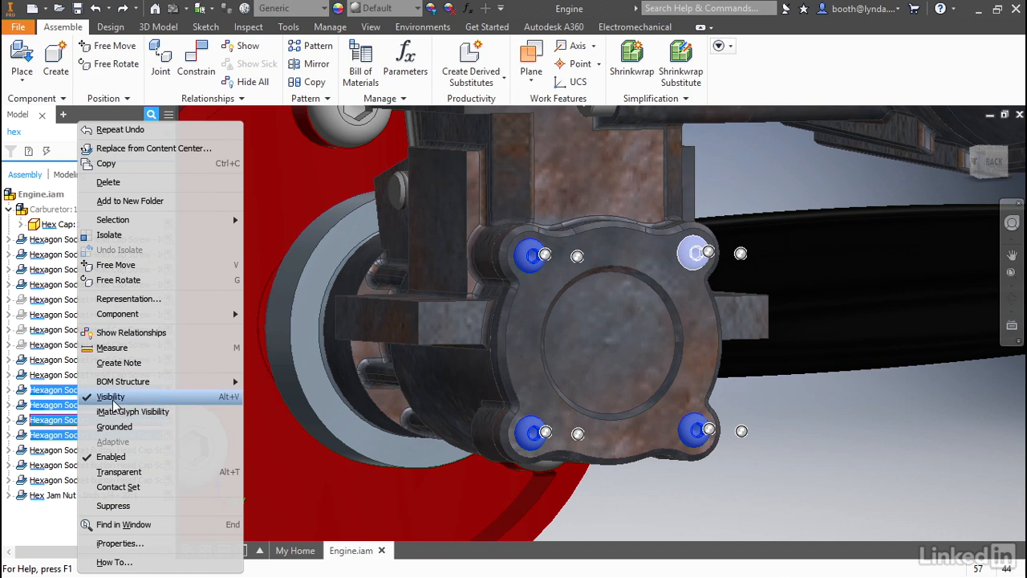
click(111, 396)
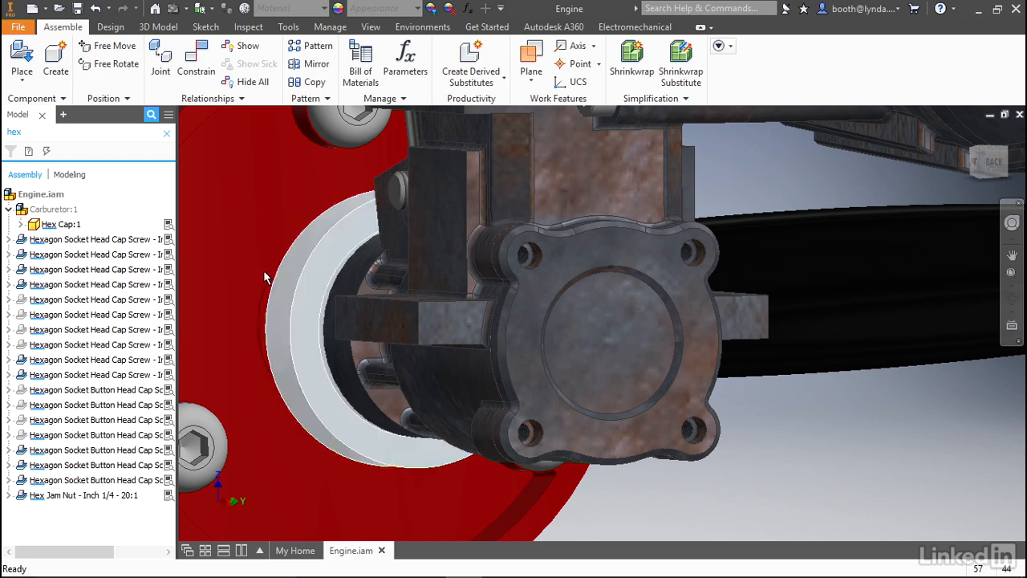
- Clear the 'hex' browser filter and scroll the full tree to the hidden screws
click(166, 132)
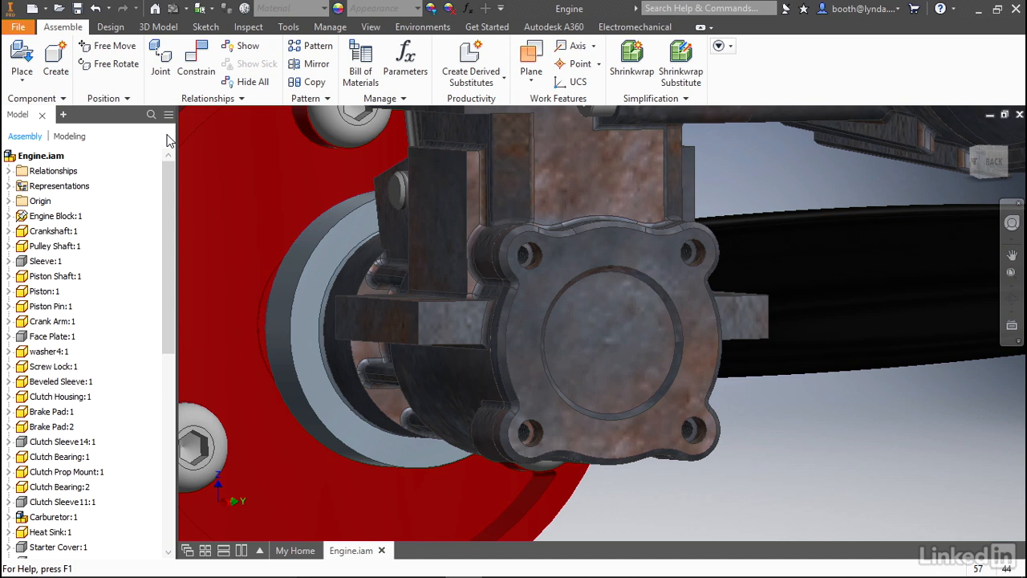
scroll(down, 3)
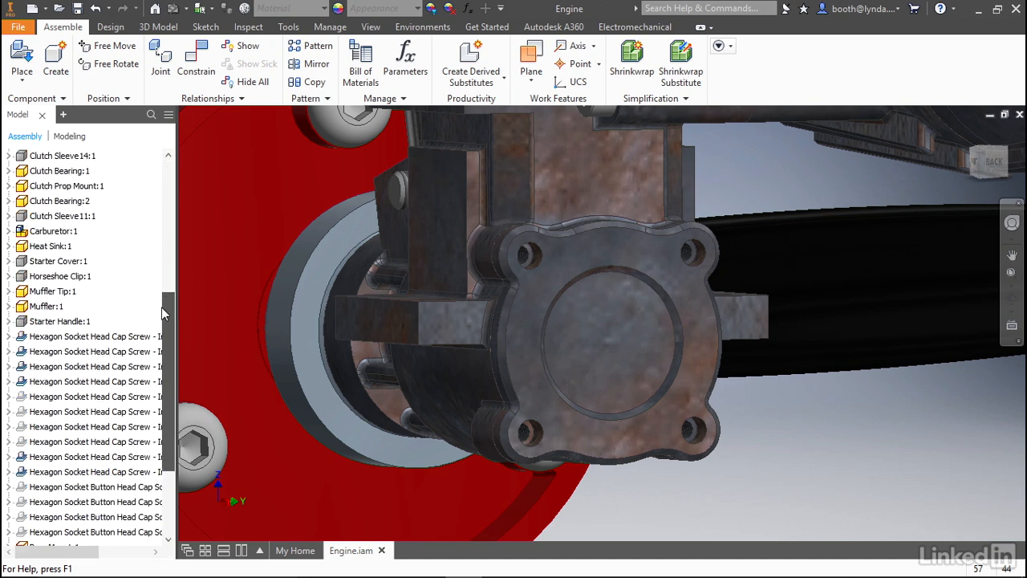
scroll(down, 3)
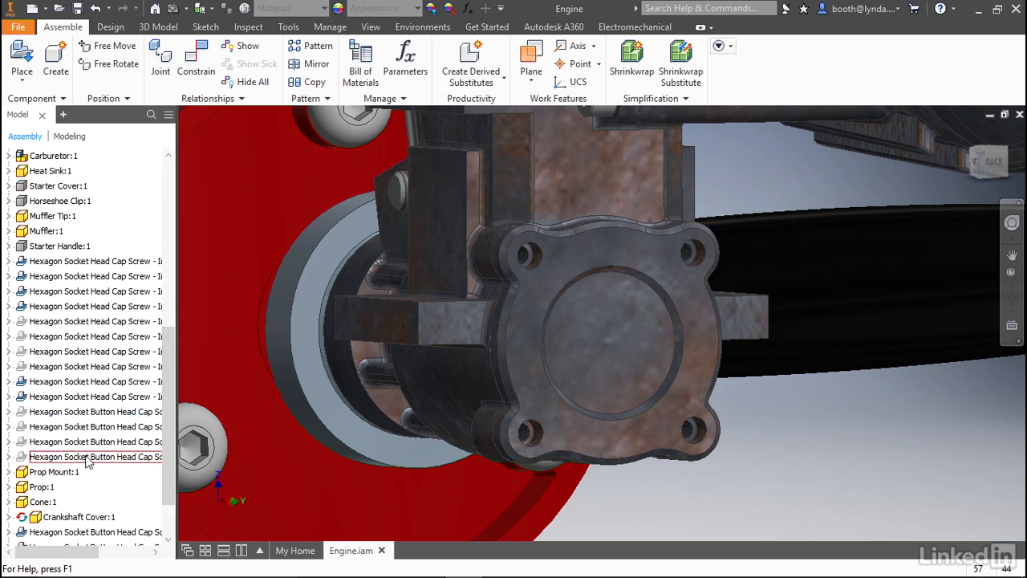